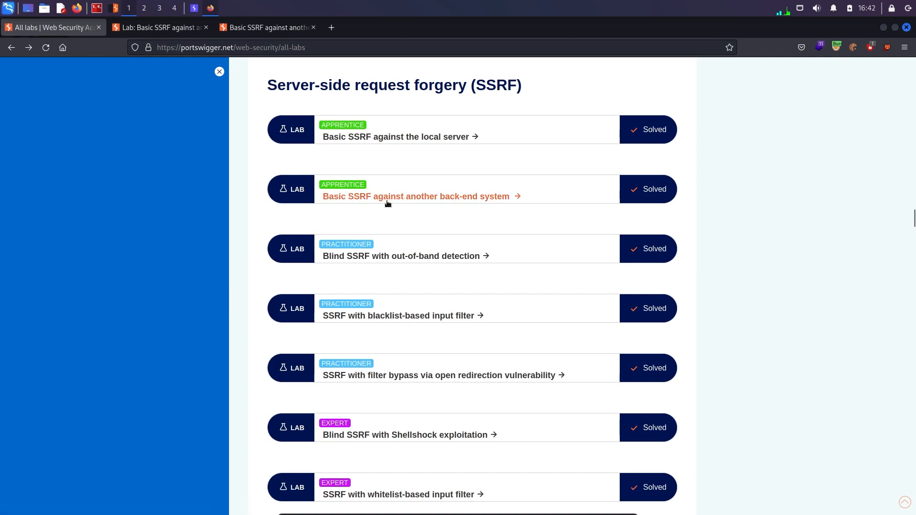
Step: Open the 'Basic SSRF against another back-end system' lab and read its stock-check description
{"action": "left_click", "coordinate": [415, 196]}
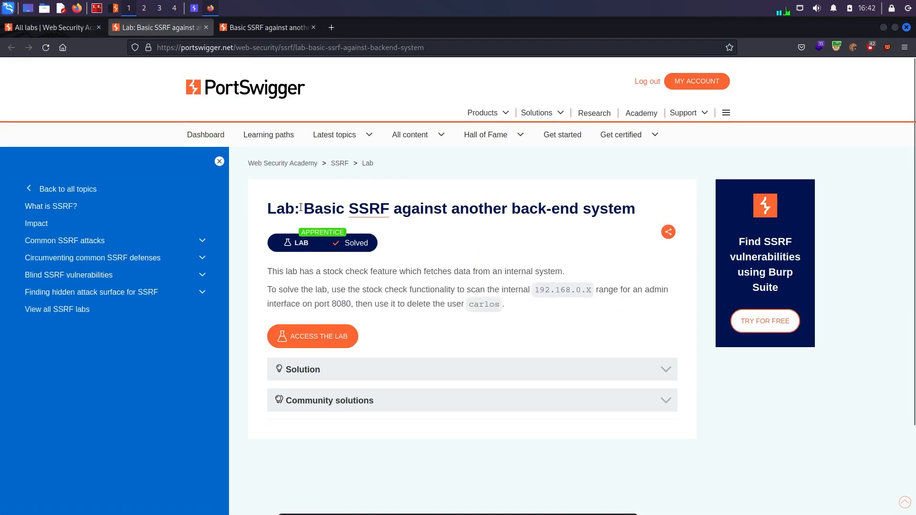
{"action": "mouse_move", "coordinate": [536, 346]}
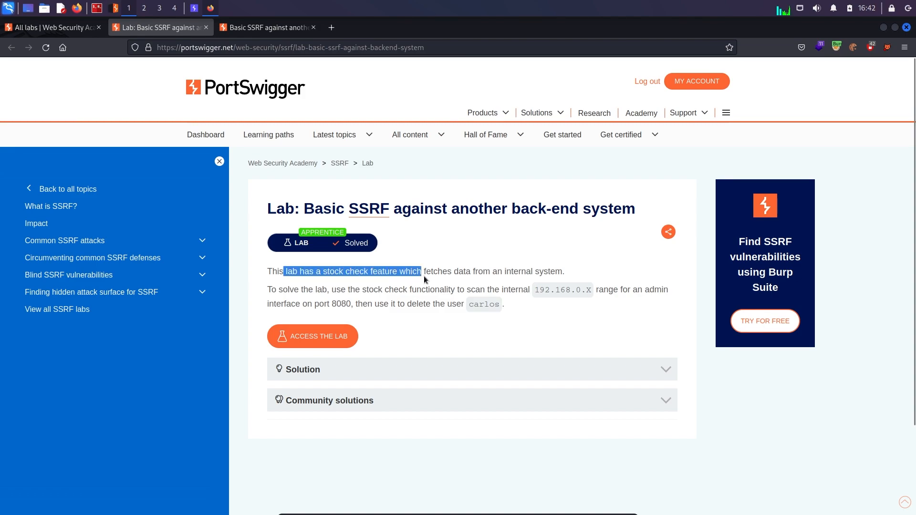
{"action": "left_click", "coordinate": [322, 294]}
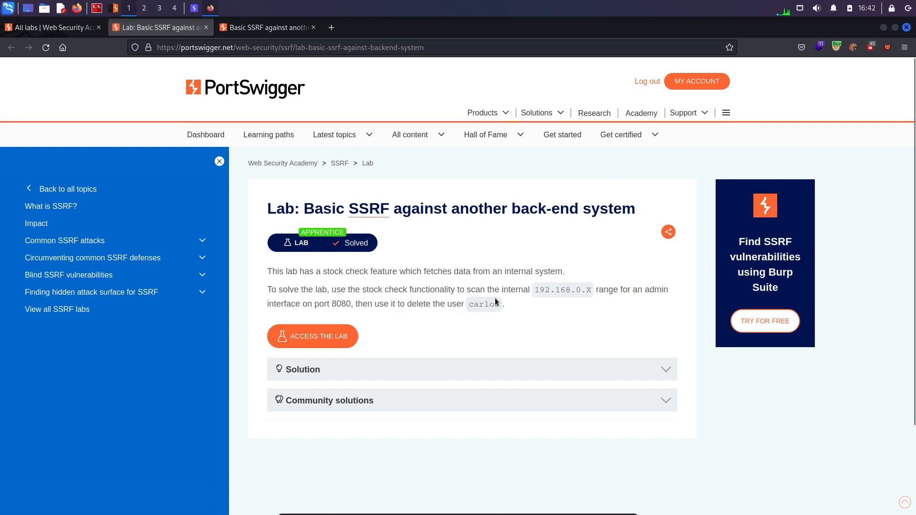
{"action": "mouse_move", "coordinate": [593, 315]}
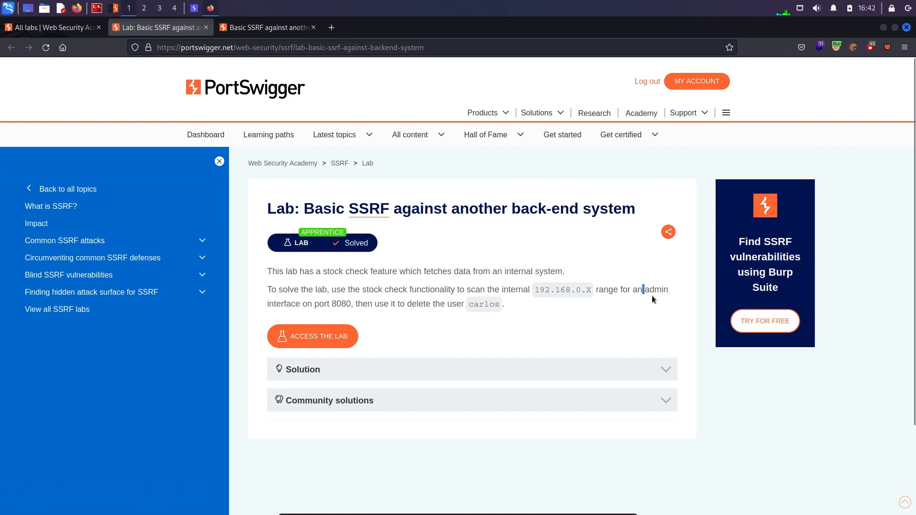
{"action": "double_click", "coordinate": [654, 290]}
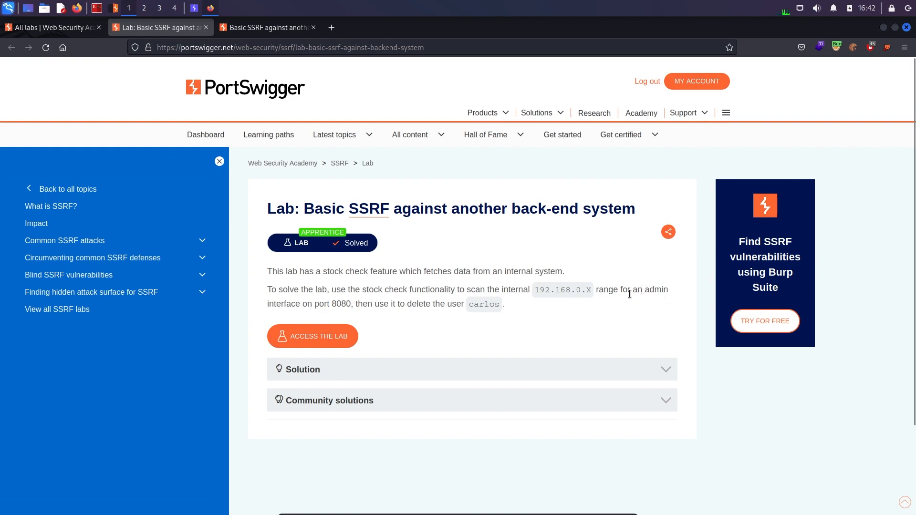
{"action": "mouse_move", "coordinate": [449, 320]}
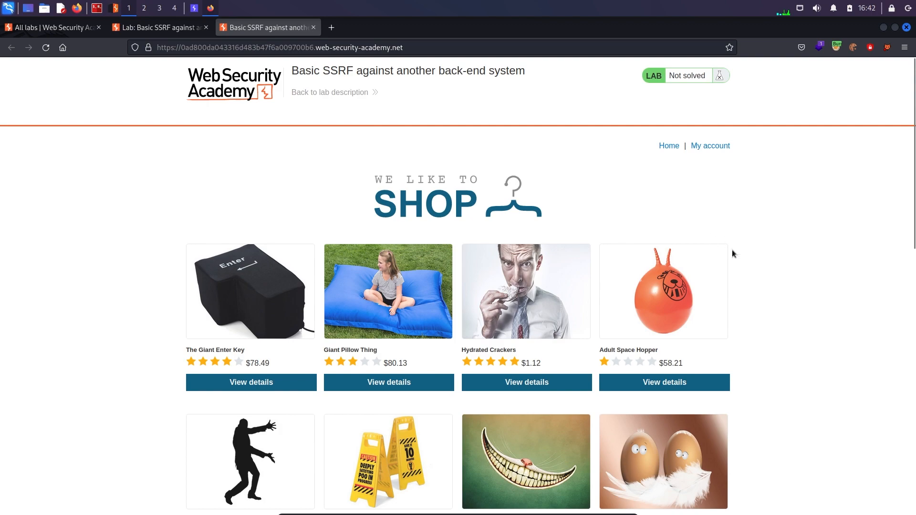
Step: Scroll the lab shop and open the first product's details page
{"action": "scroll", "scroll_direction": "down", "scroll_amount": 3}
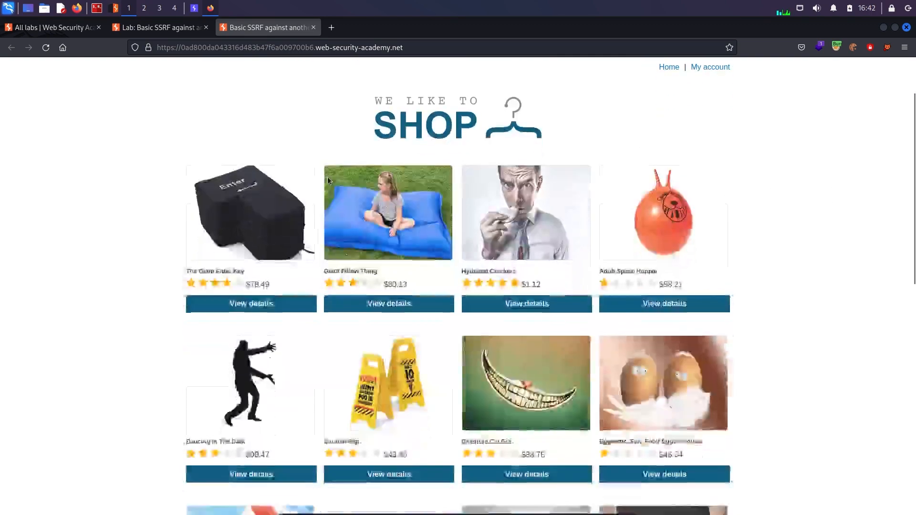
{"action": "scroll", "scroll_direction": "down", "scroll_amount": 3}
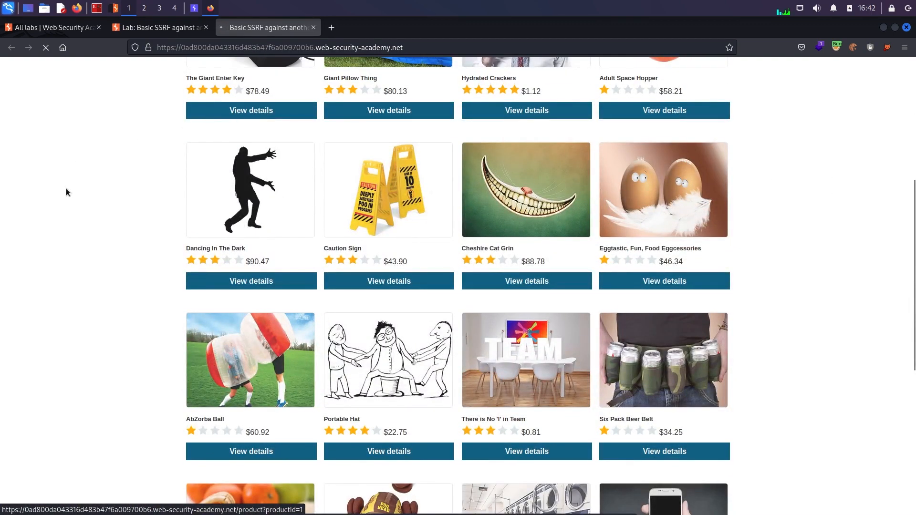
{"action": "left_click", "coordinate": [250, 110]}
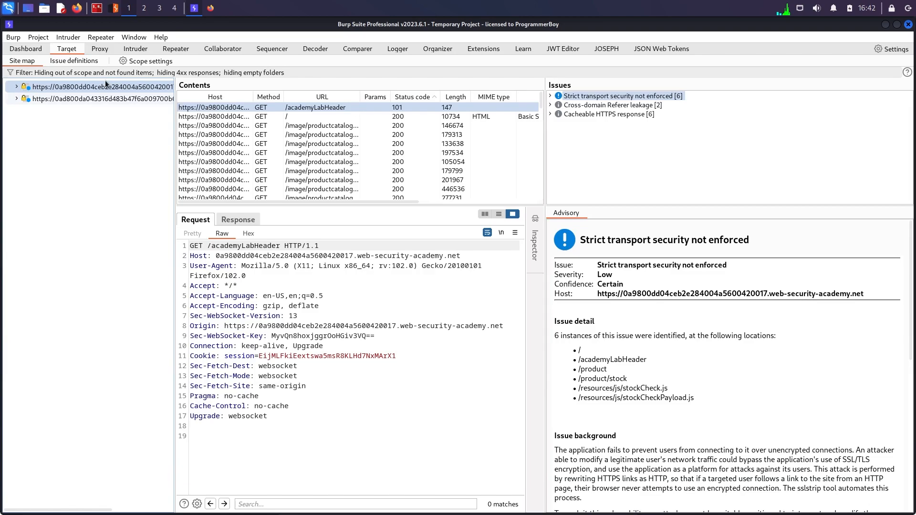
Step: Pick the POST /product/stock stock-check request from Proxy HTTP history
{"action": "left_click", "coordinate": [99, 49]}
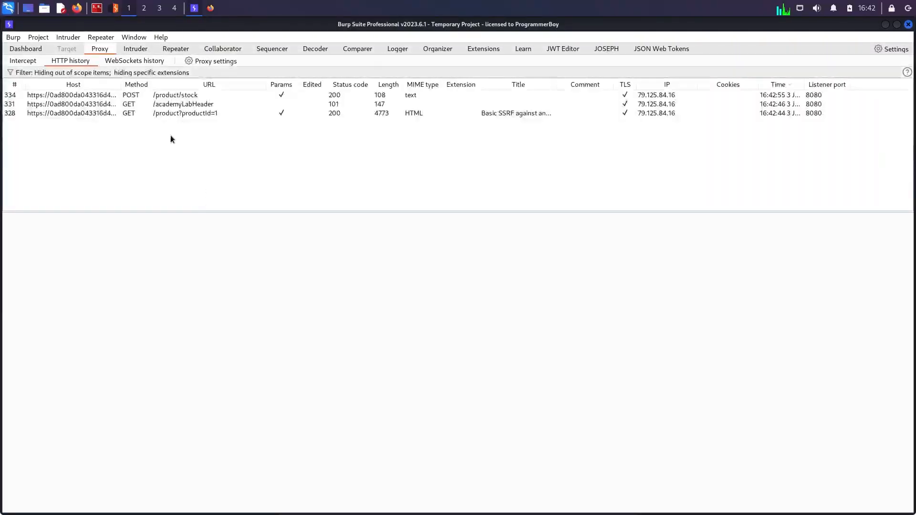
{"action": "left_click", "coordinate": [175, 94]}
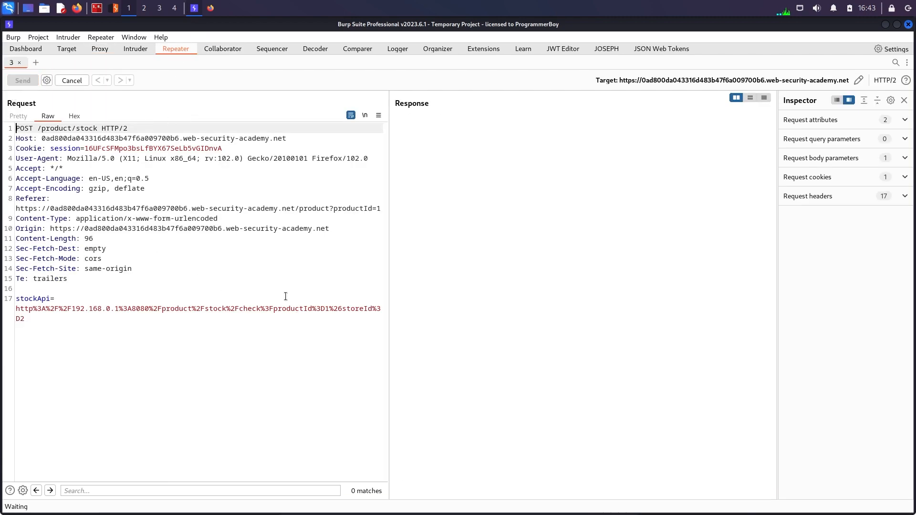
{"action": "left_click", "coordinate": [23, 80]}
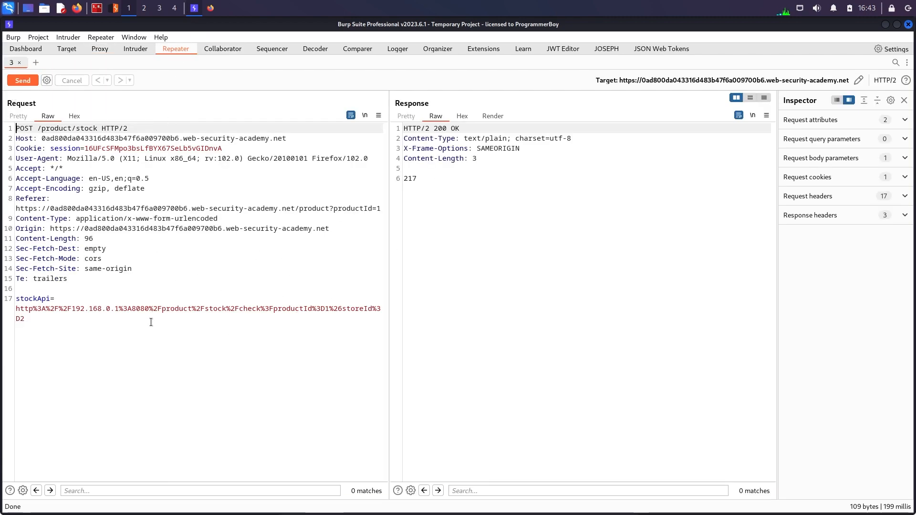
{"action": "left_click_drag", "start_coordinate": [22, 298], "coordinate": [54, 299]}
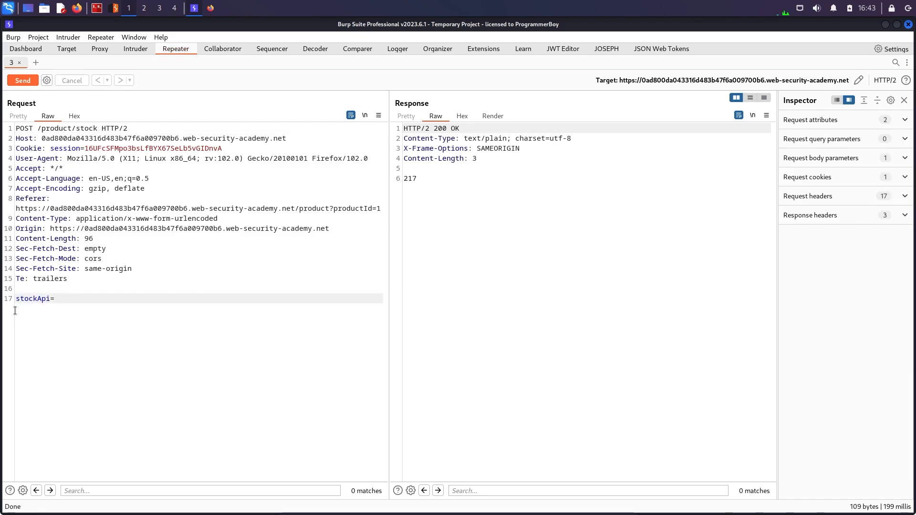
{"action": "type", "text": "http://"}
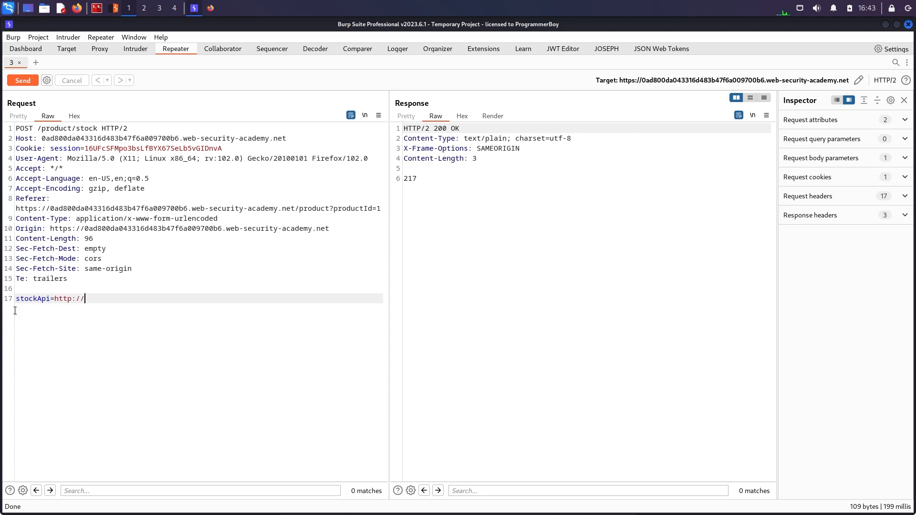
{"action": "type", "text": "127.0.0.1"}
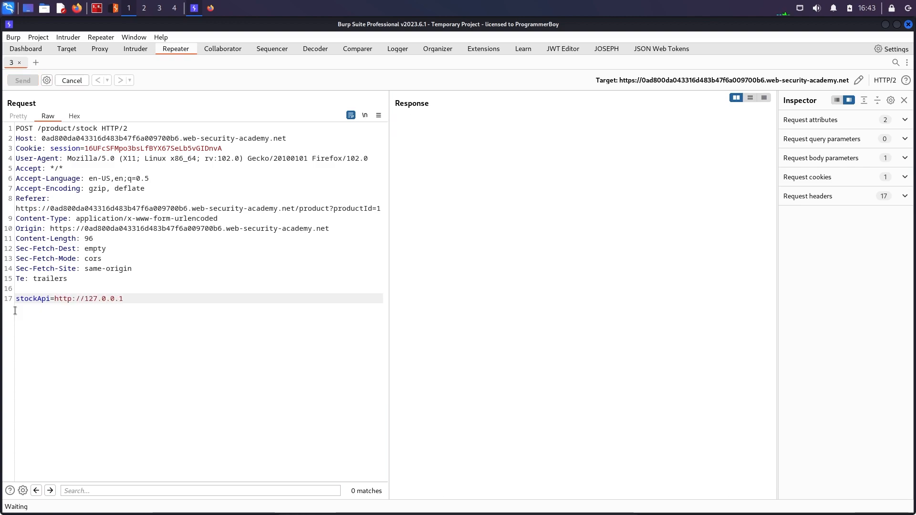
{"action": "left_click", "coordinate": [22, 80]}
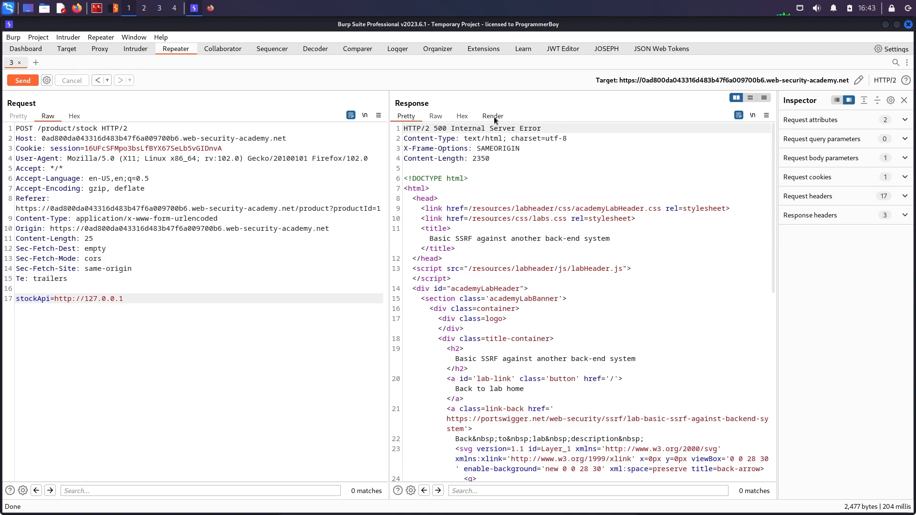
{"action": "left_click", "coordinate": [492, 115]}
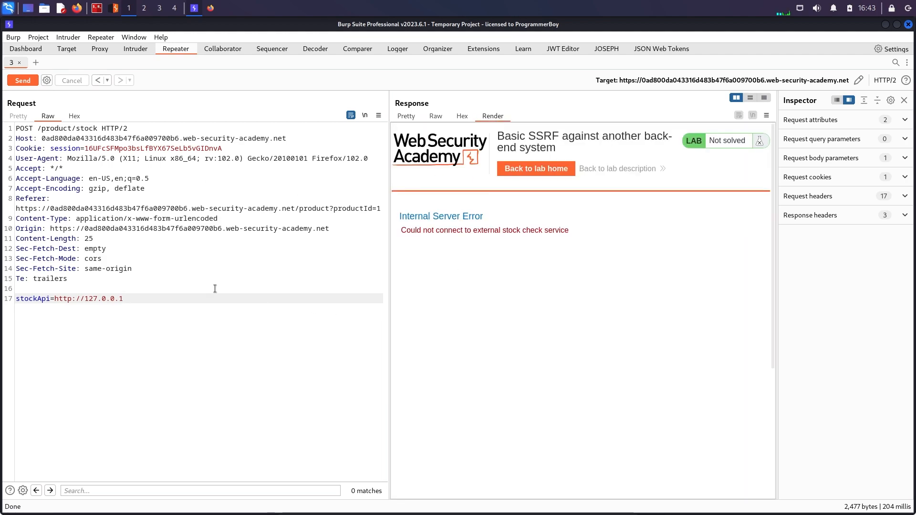
Step: Retarget stockApi at localhost, then a 0.0.0. address, sending each request
{"action": "key", "text": "BackSpace"}
{"action": "type", "text": "loca"}
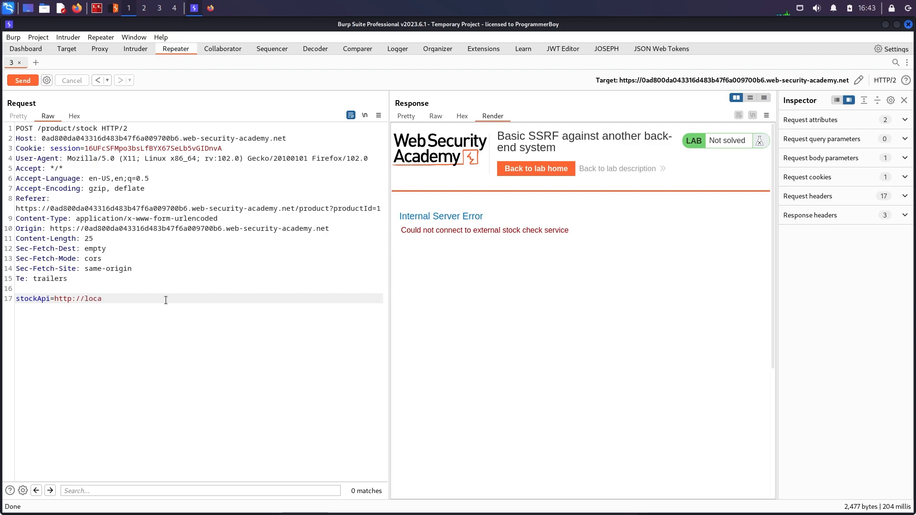
{"action": "type", "text": "test"}
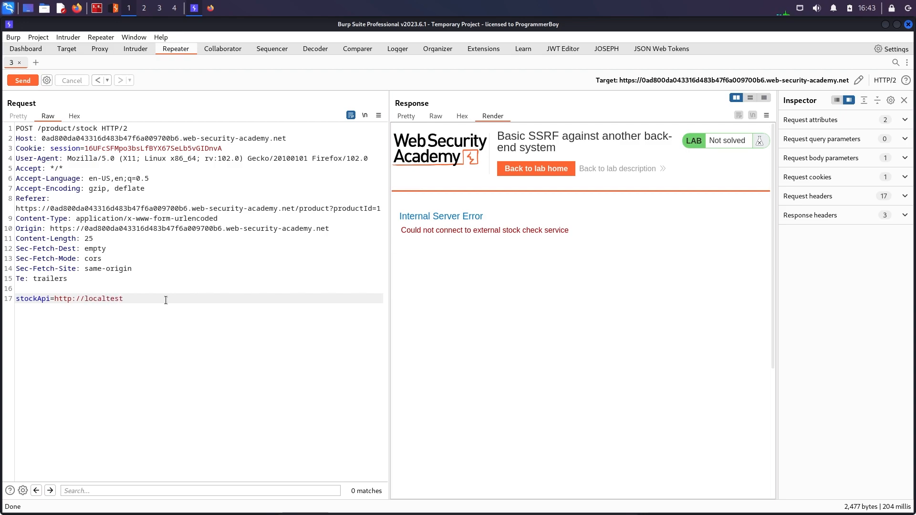
{"action": "type", "text": "."}
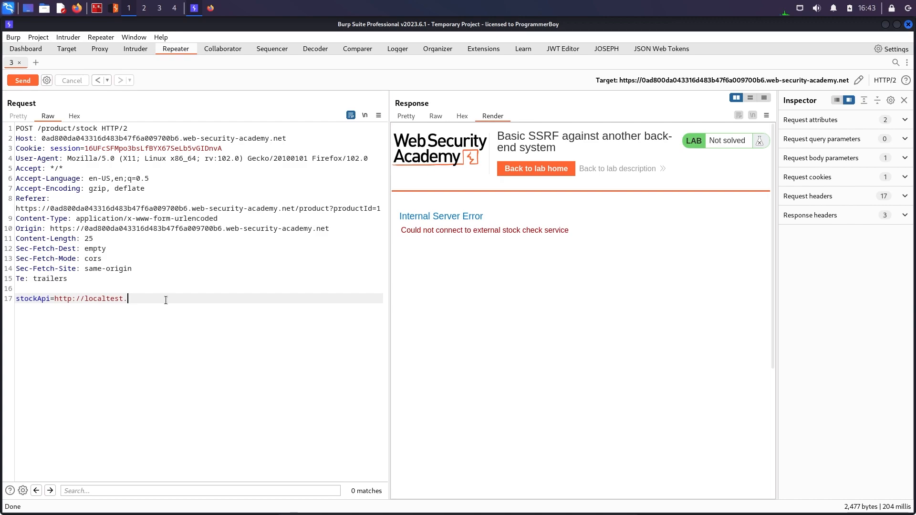
{"action": "type", "text": "me"}
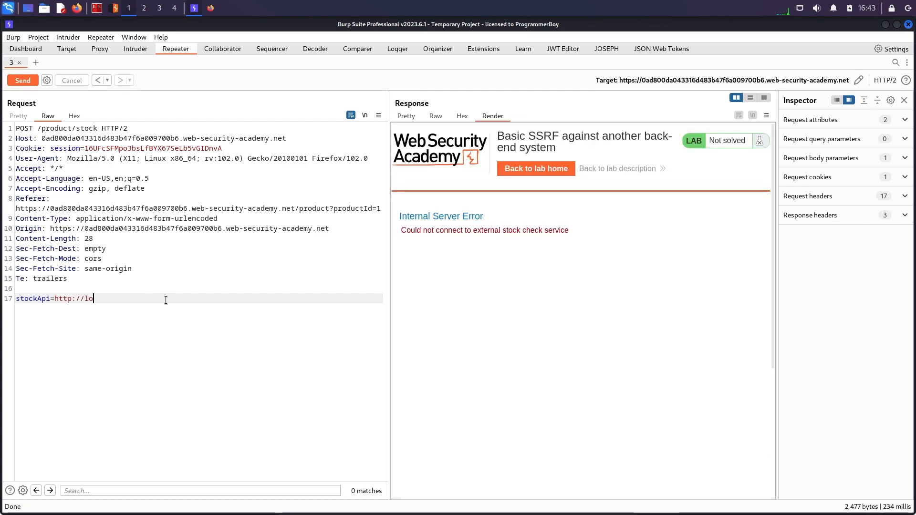
{"action": "type", "text": "calhost"}
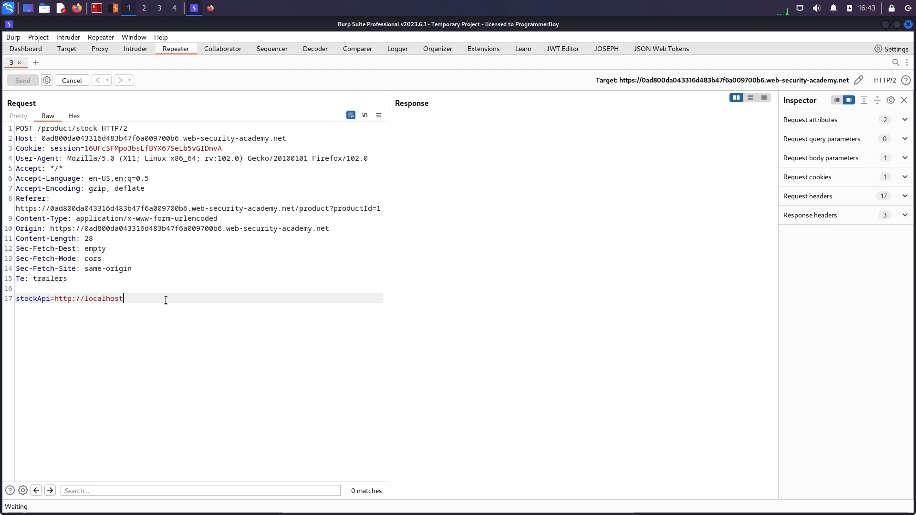
{"action": "left_click", "coordinate": [23, 80]}
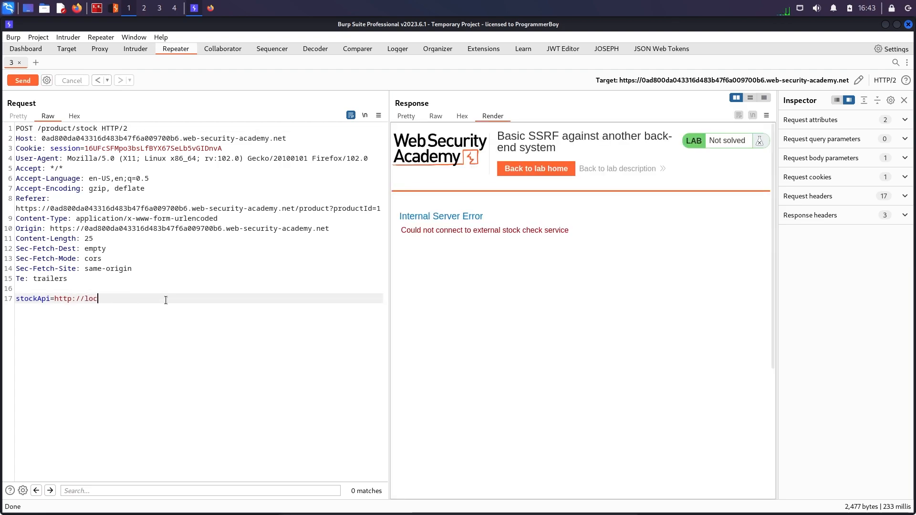
{"action": "key", "text": "BackSpace"}
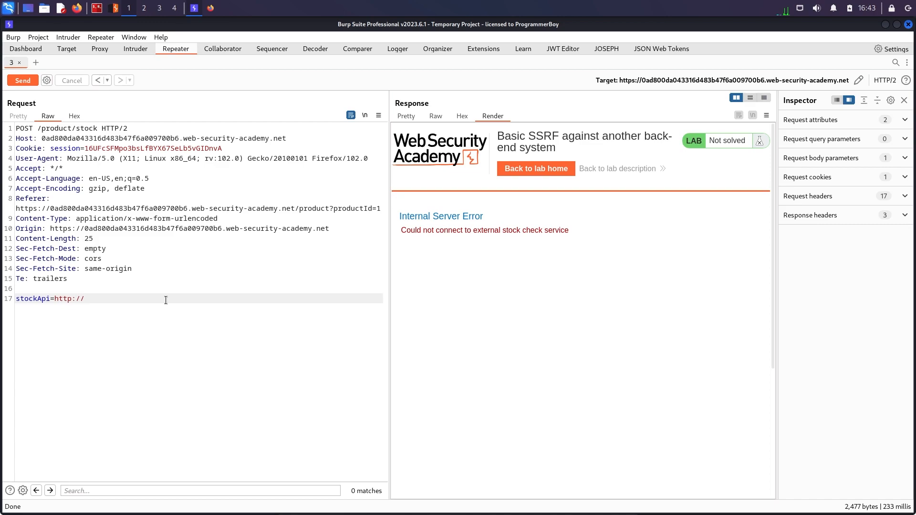
{"action": "type", "text": "0.0.0."}
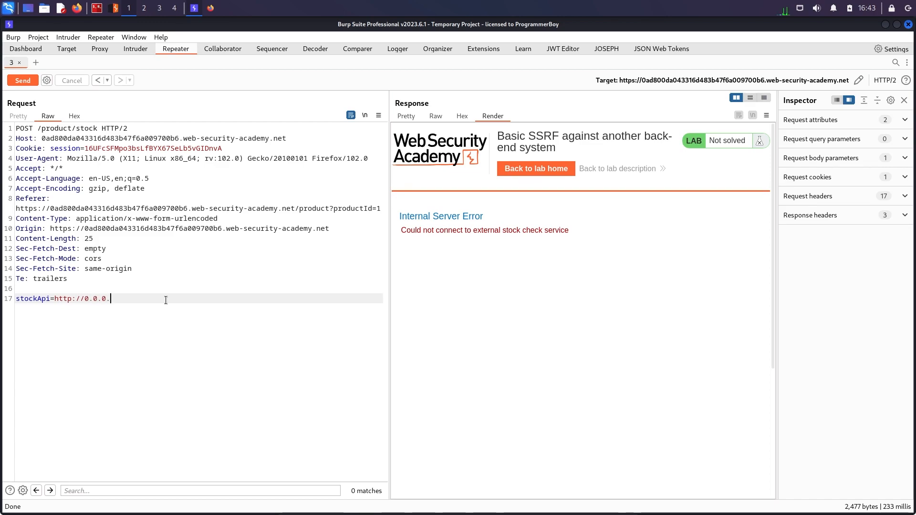
{"action": "left_click", "coordinate": [22, 80]}
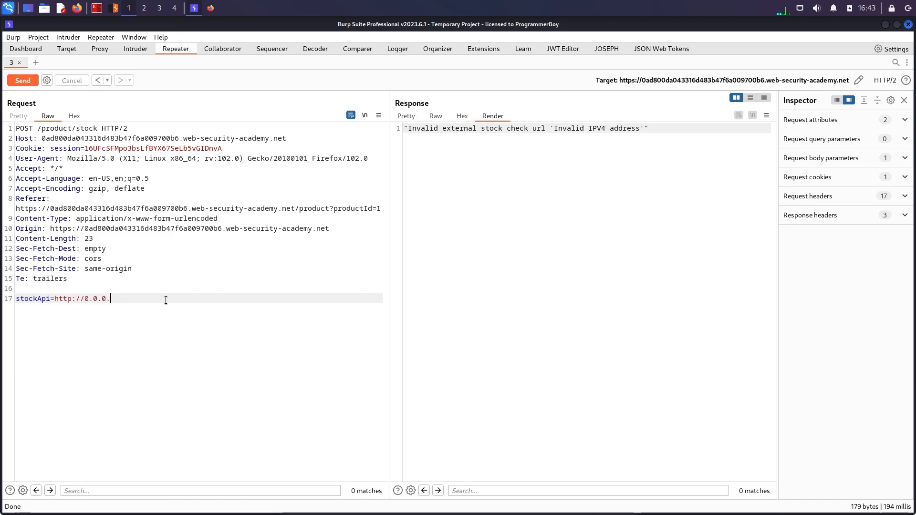
Step: Point stockApi at the 192.168.0.x:8080/admin path and send the request
{"action": "key", "text": "BackSpace"}
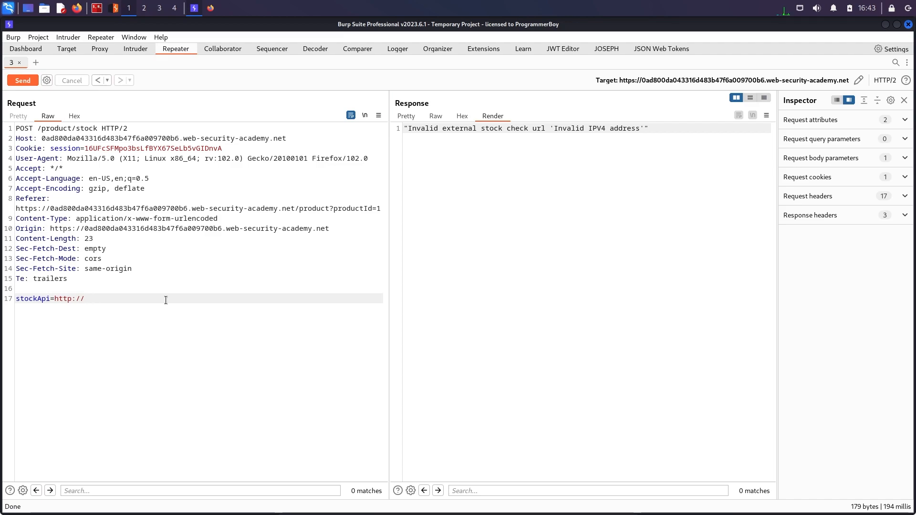
{"action": "left_click", "coordinate": [85, 299]}
{"action": "type", "text": "0/"}
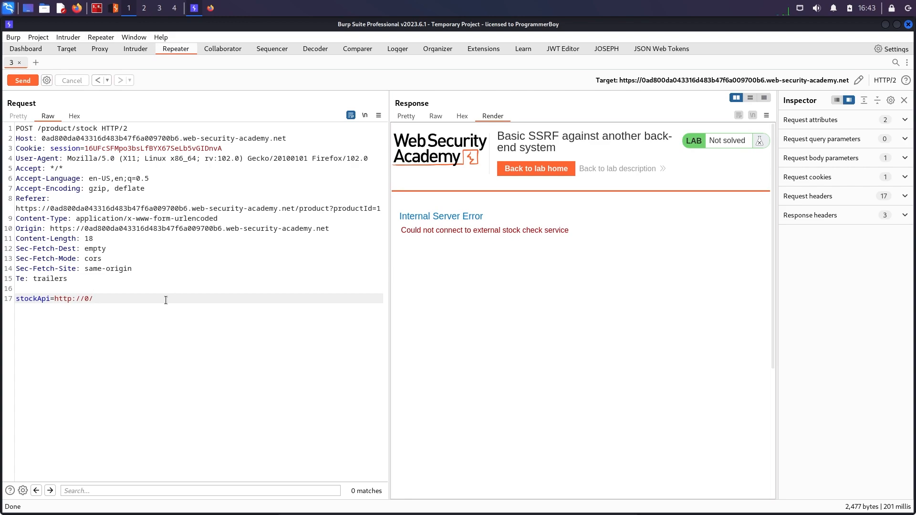
{"action": "key", "text": "BackSpace"}
{"action": "type", "text": "1"}
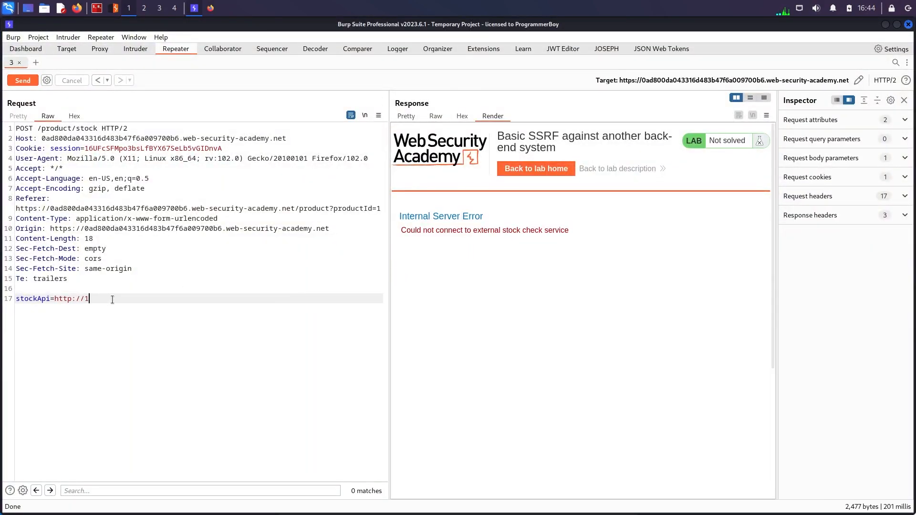
{"action": "type", "text": "92.168.0"}
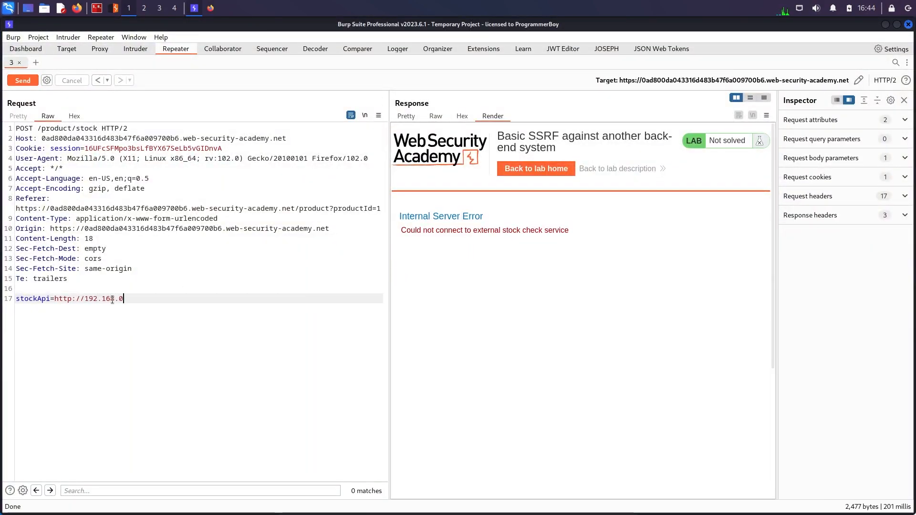
{"action": "type", "text": "8."}
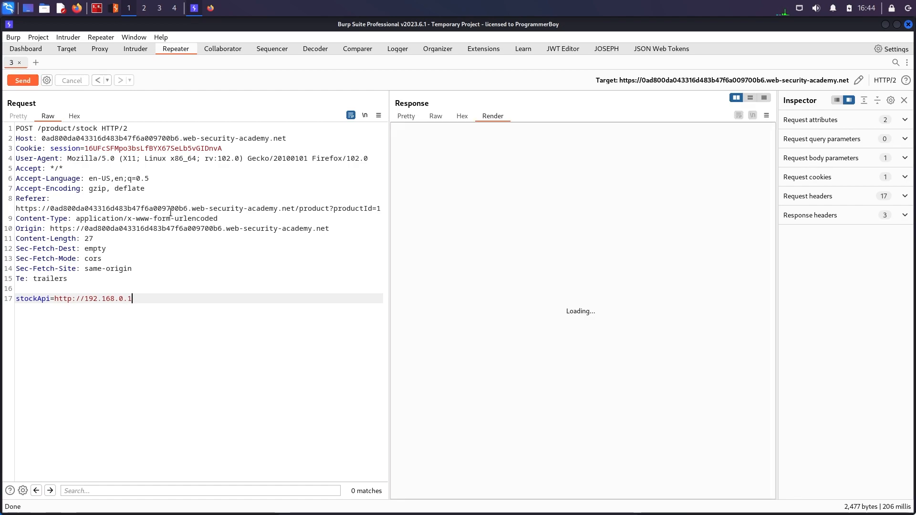
{"action": "left_click", "coordinate": [23, 80]}
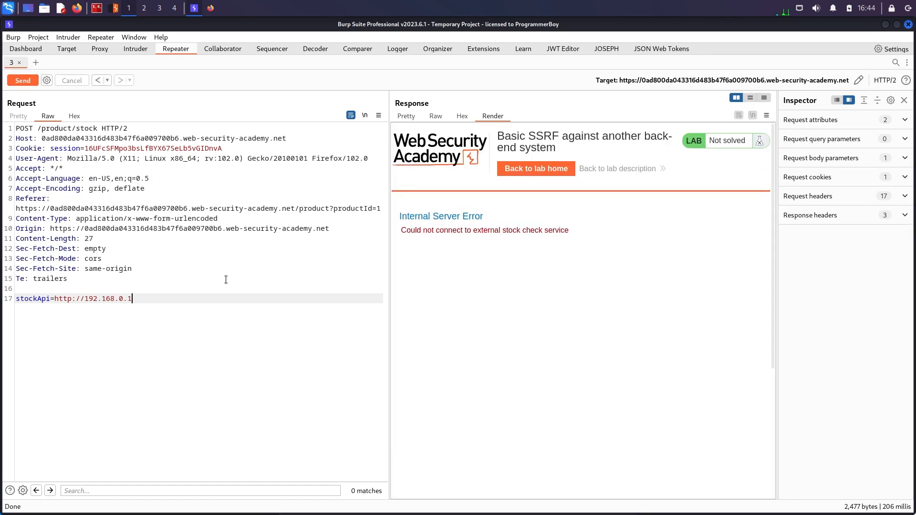
{"action": "type", "text": "/admin"}
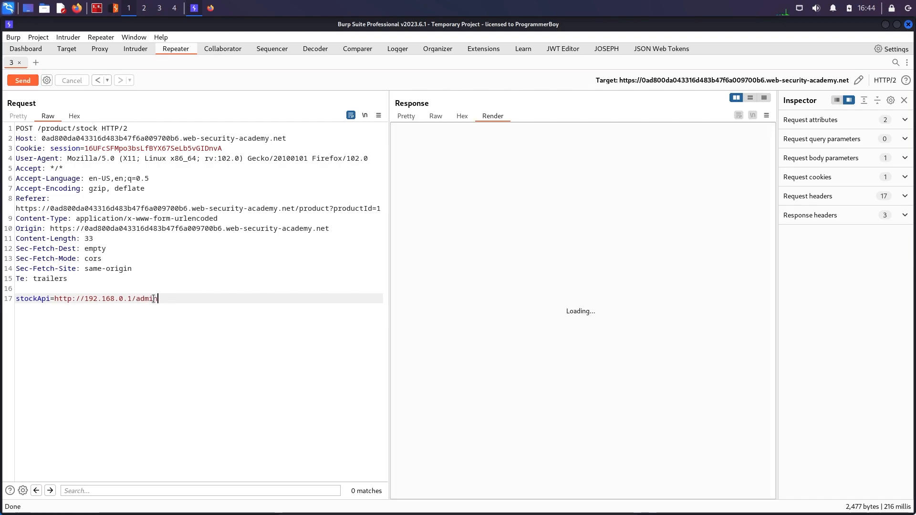
{"action": "left_click", "coordinate": [22, 80]}
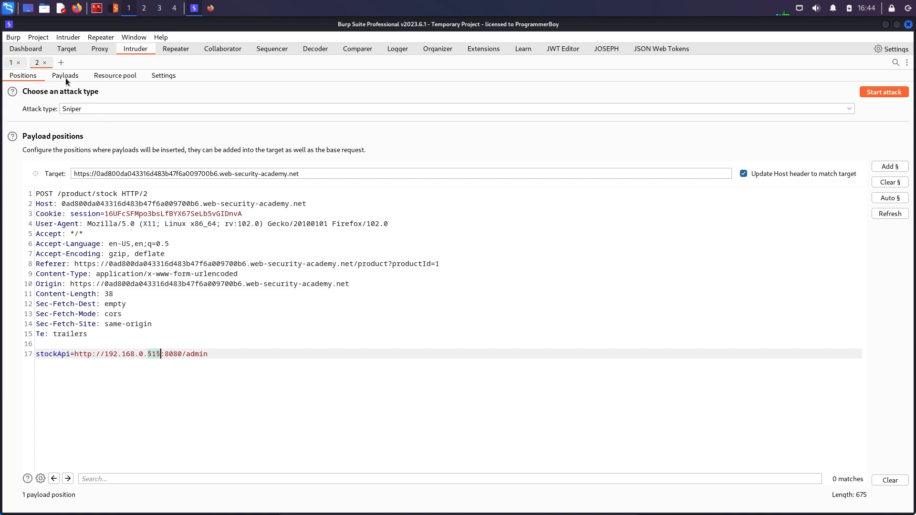
Step: Set Intruder payloads to Numbers from 1 to 255, step 1, and start the attack
{"action": "left_click", "coordinate": [65, 75]}
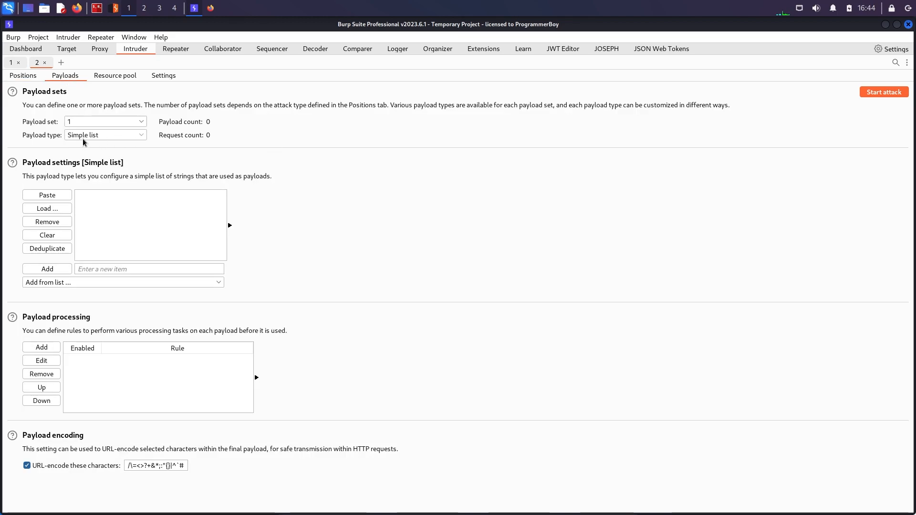
{"action": "left_click", "coordinate": [105, 135]}
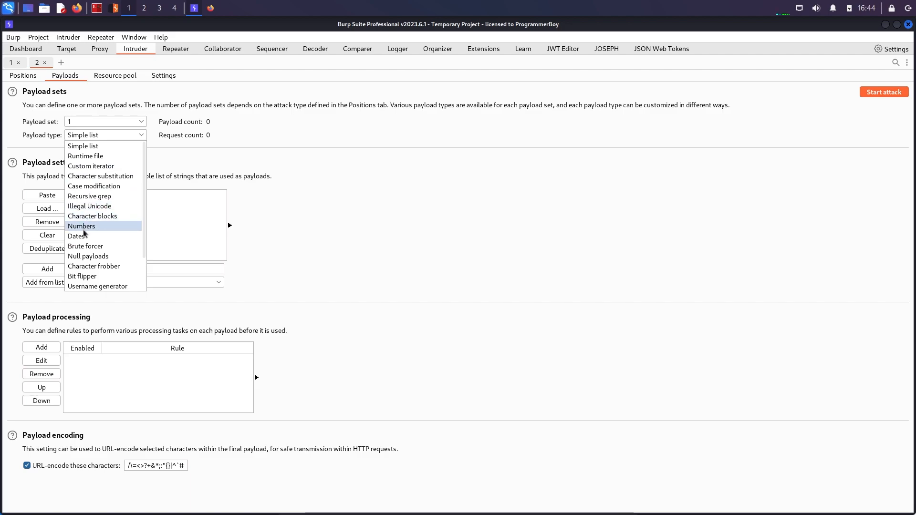
{"action": "left_click", "coordinate": [82, 226]}
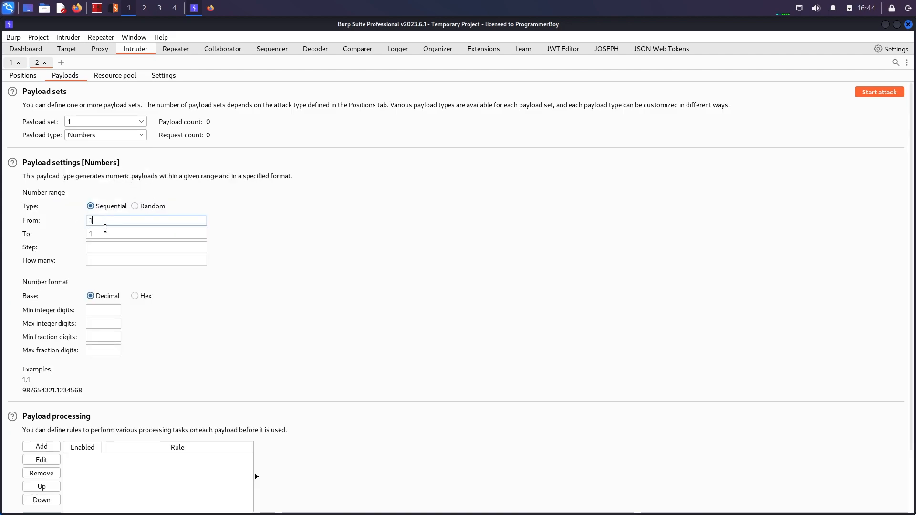
{"action": "type", "text": "255"}
{"action": "left_click", "coordinate": [147, 247]}
{"action": "type", "text": "1"}
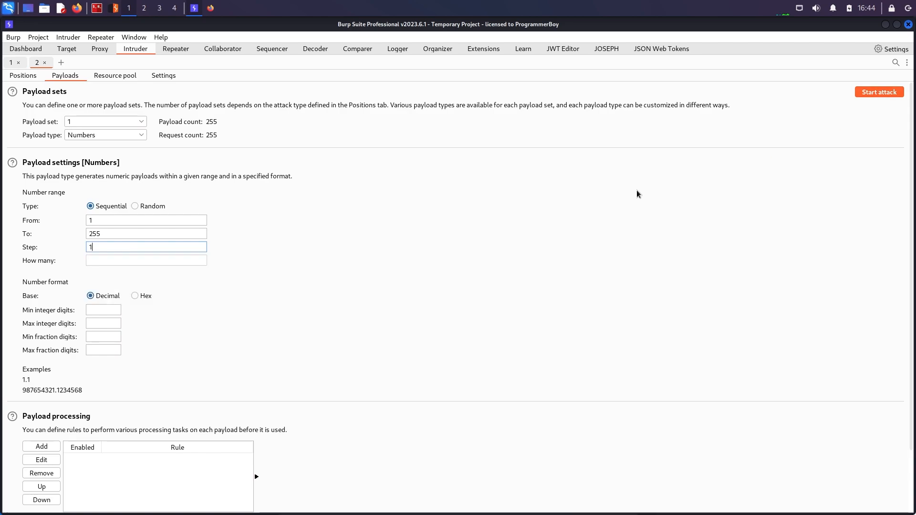
{"action": "left_click", "coordinate": [879, 91]}
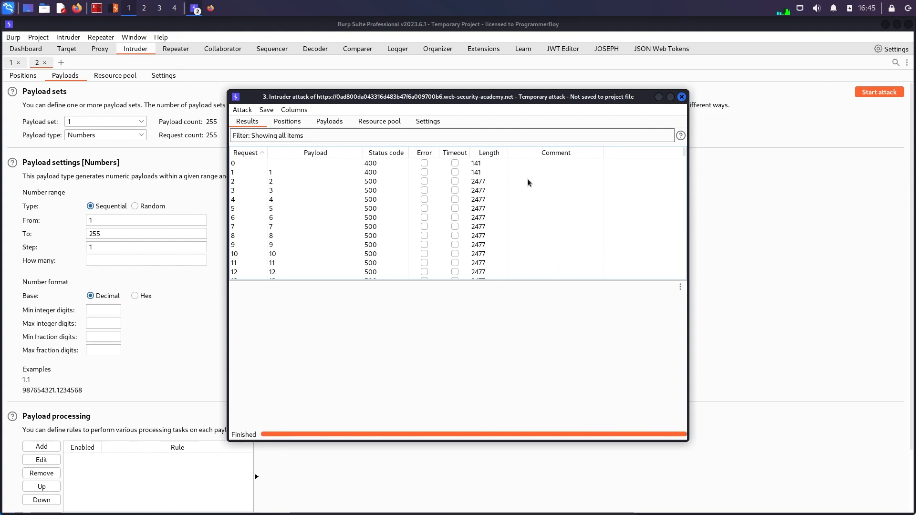
Step: Sort attack results by length and select payload 74, the status 200 response
{"action": "left_click", "coordinate": [485, 153]}
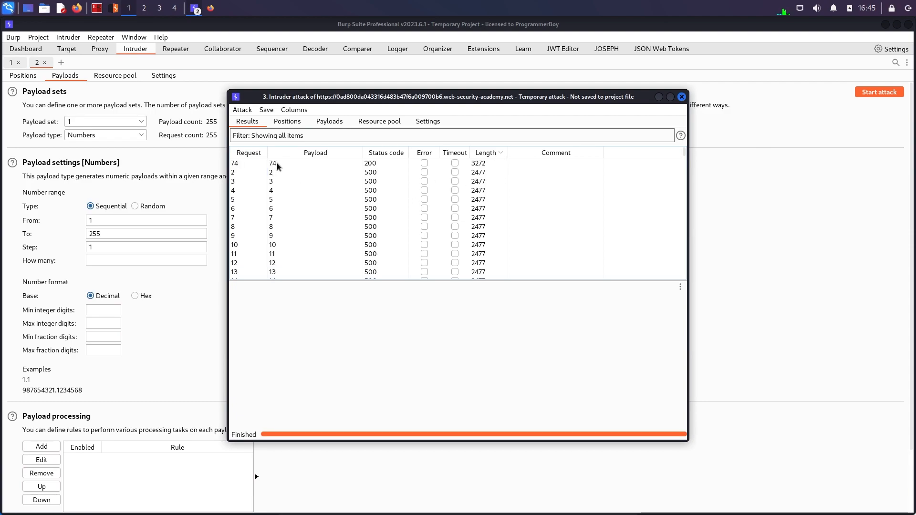
{"action": "left_click", "coordinate": [273, 163]}
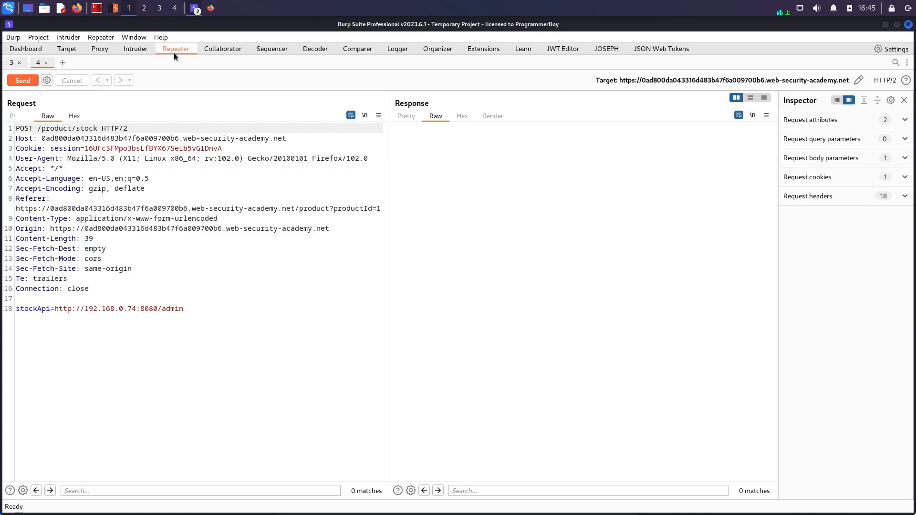
Step: Send the 192.168.0.74:8080/admin request and view its user list rendered and raw
{"action": "left_click", "coordinate": [22, 80]}
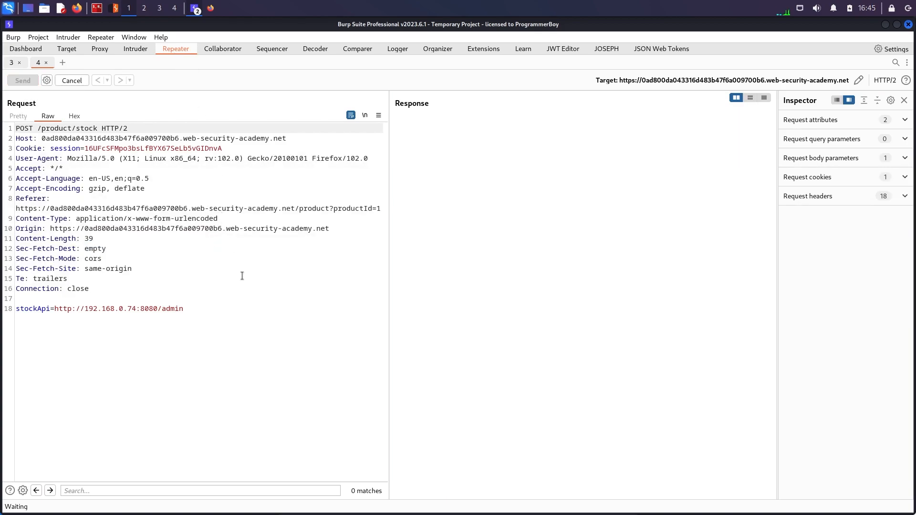
{"action": "left_click", "coordinate": [23, 81]}
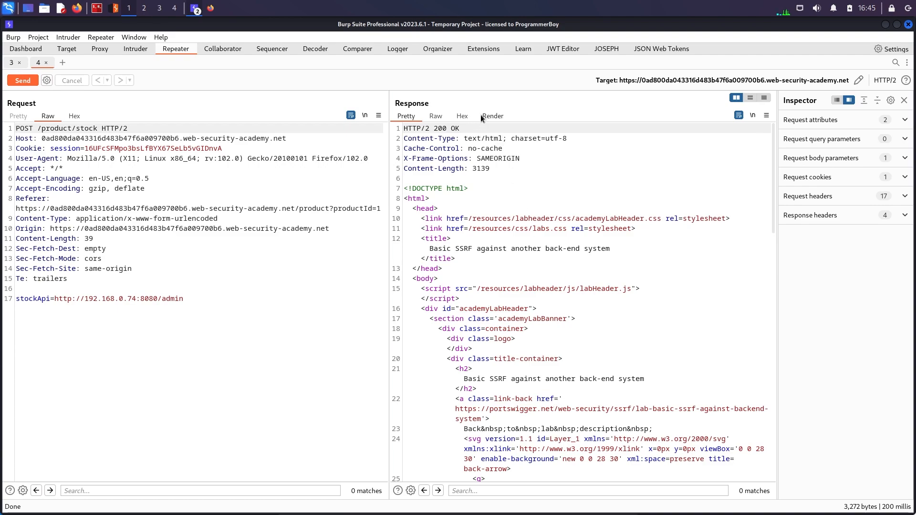
{"action": "left_click", "coordinate": [492, 115]}
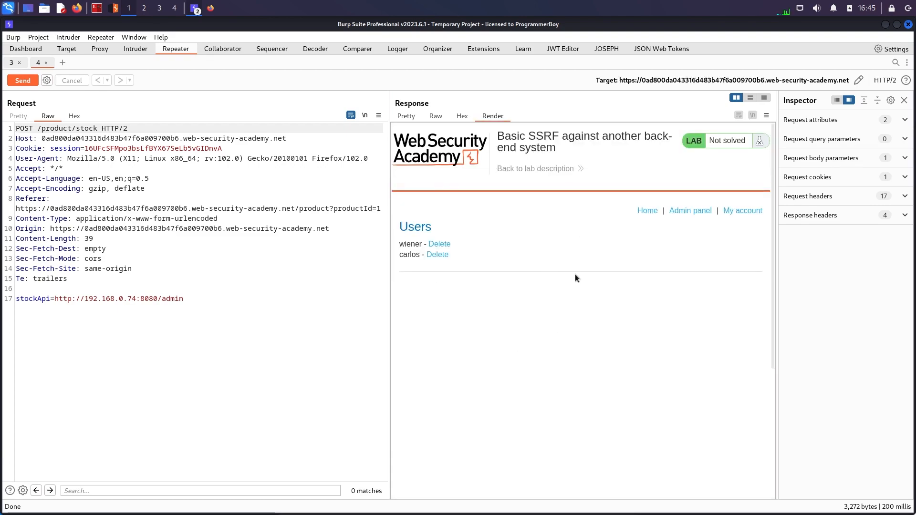
{"action": "mouse_move", "coordinate": [518, 328]}
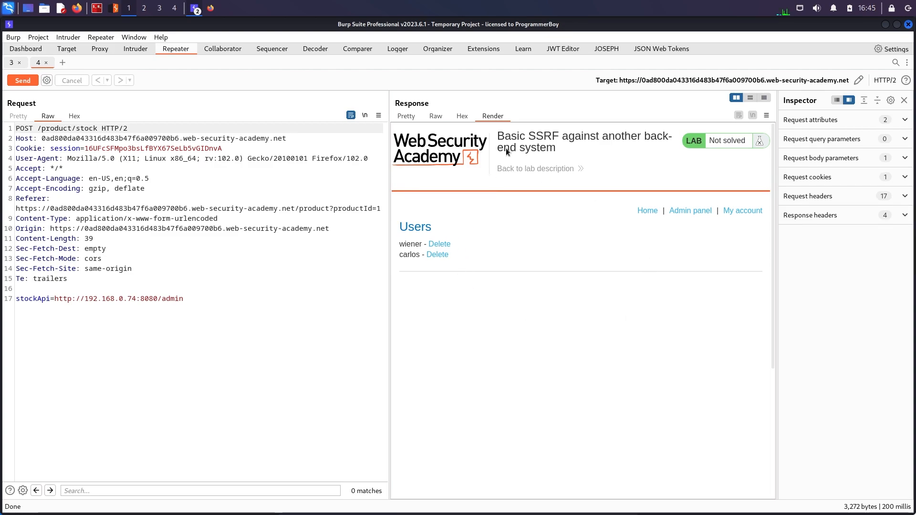
{"action": "left_click", "coordinate": [435, 115]}
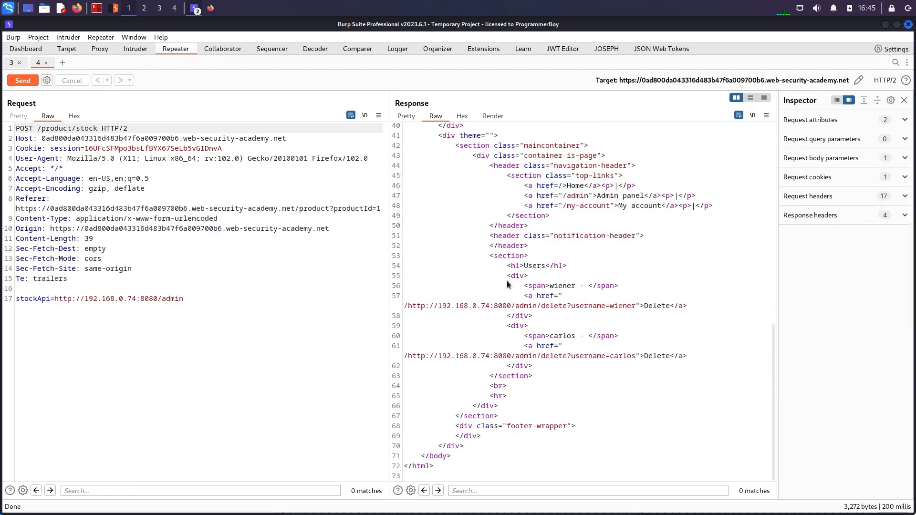
{"action": "mouse_move", "coordinate": [642, 362]}
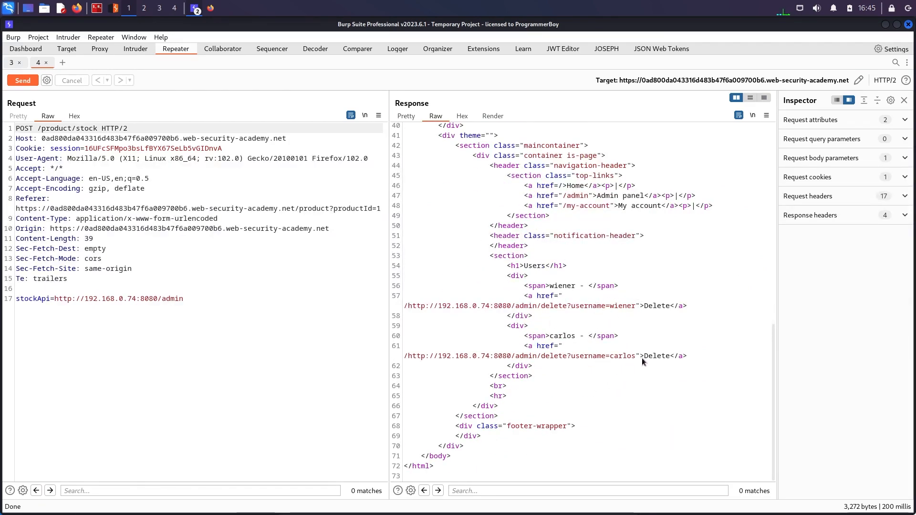
{"action": "left_click_drag", "start_coordinate": [536, 356], "coordinate": [560, 356]}
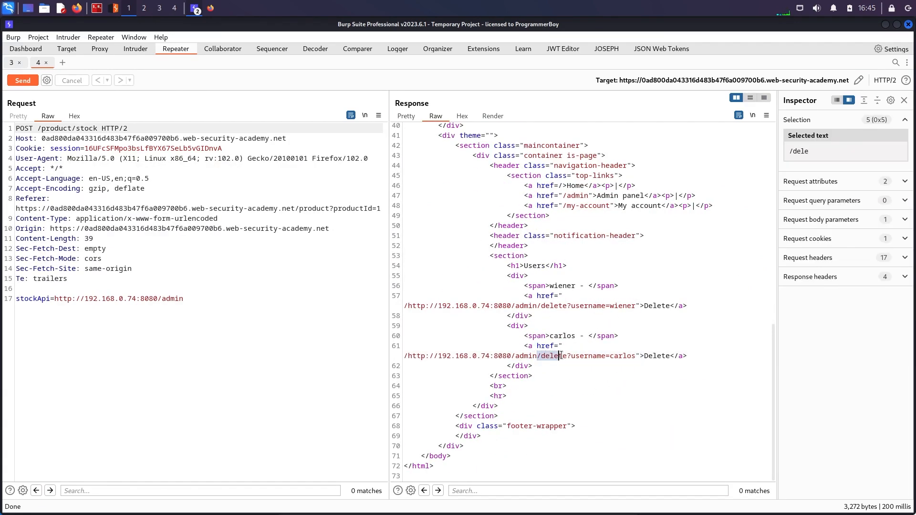
{"action": "left_click", "coordinate": [236, 296]}
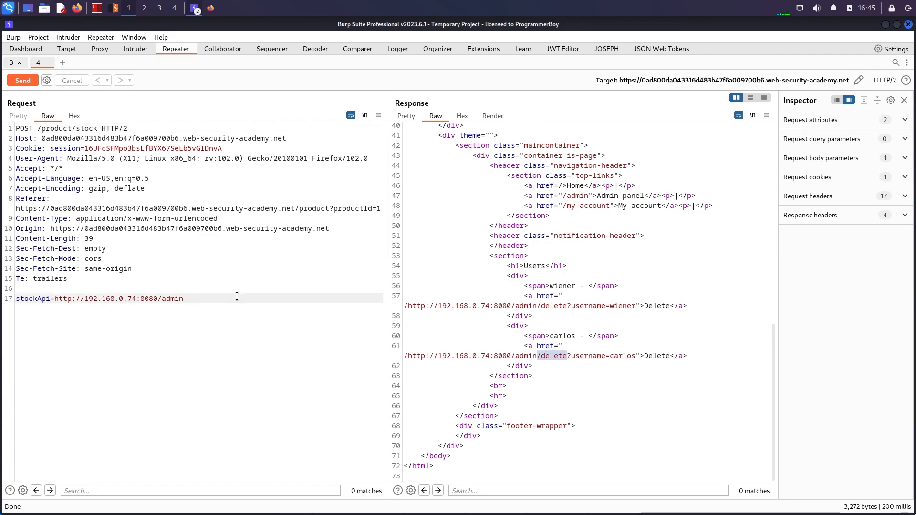
{"action": "type", "text": "/delete"}
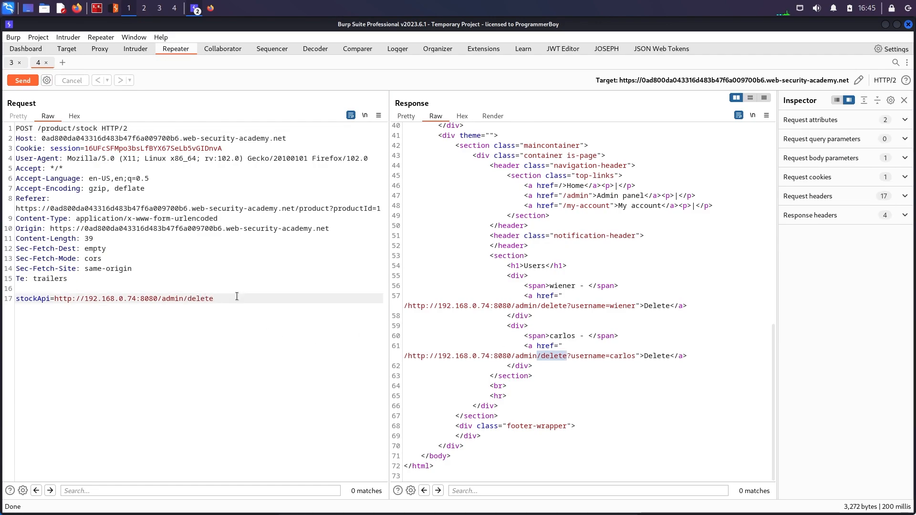
{"action": "type", "text": "?username=ca"}
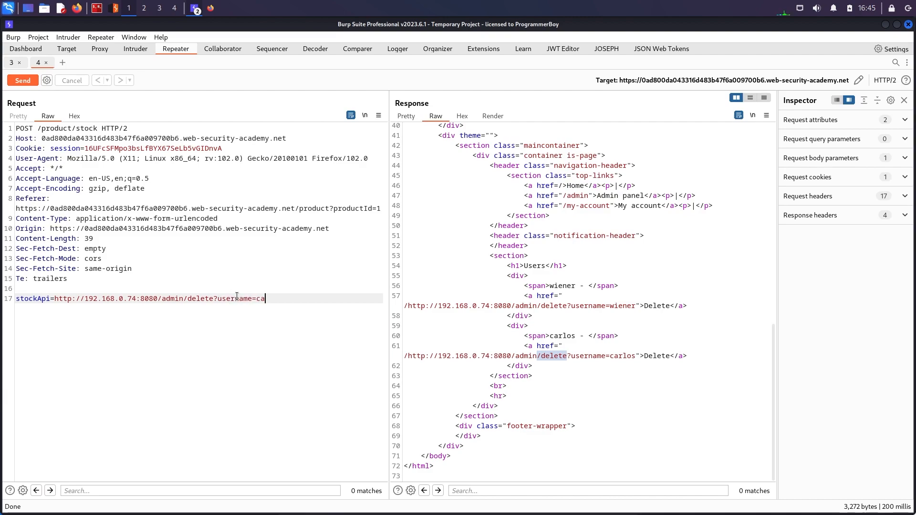
{"action": "left_click", "coordinate": [23, 81]}
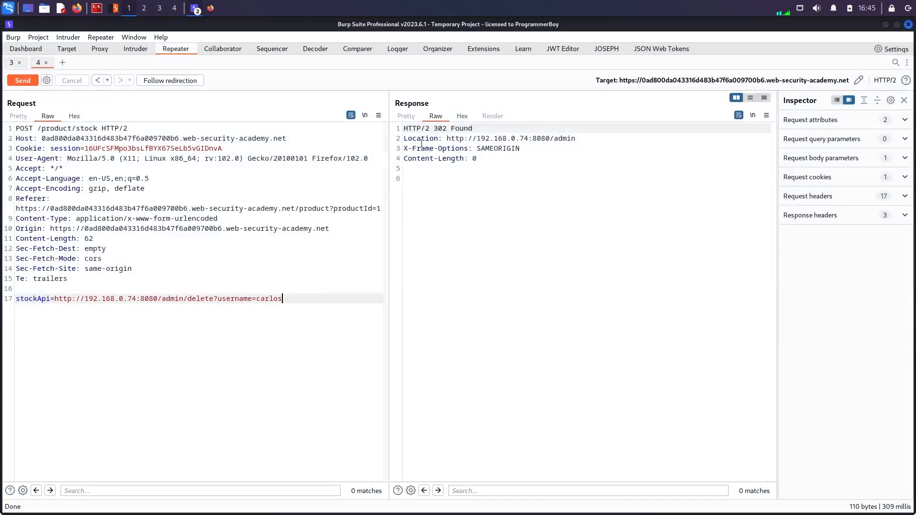
{"action": "left_click", "coordinate": [170, 80]}
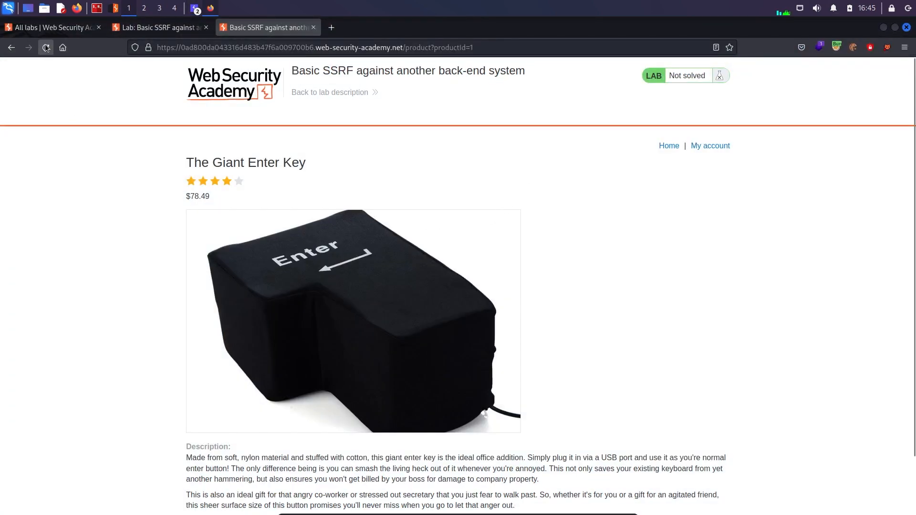
Step: Reload the lab page in Firefox to reveal the Solved banner
{"action": "left_click", "coordinate": [45, 48]}
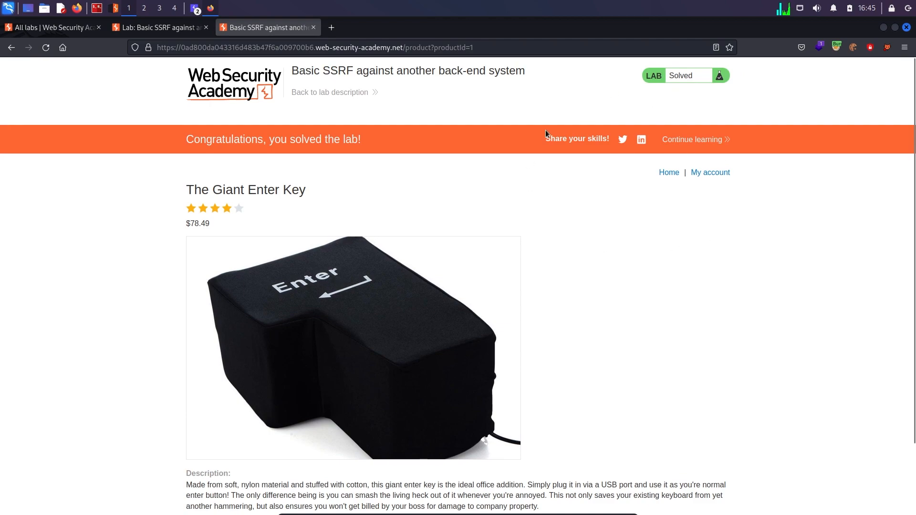
{"action": "mouse_move", "coordinate": [624, 275]}
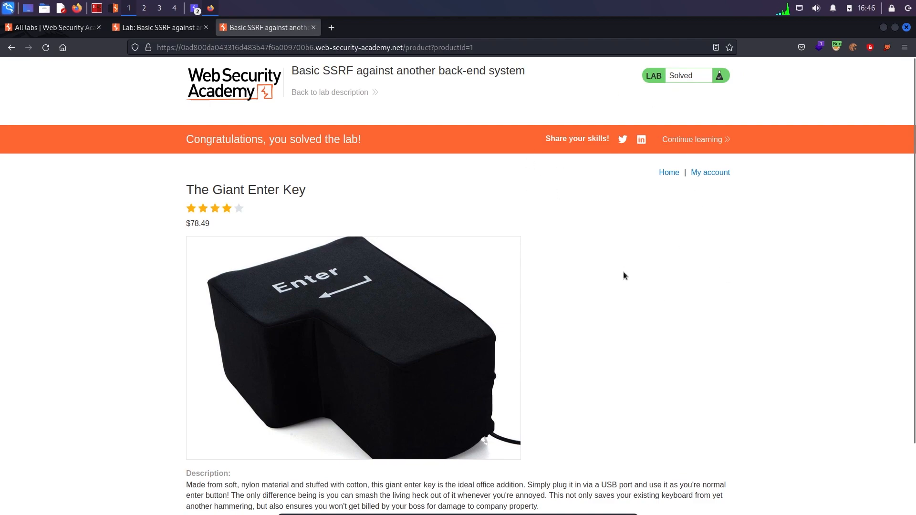